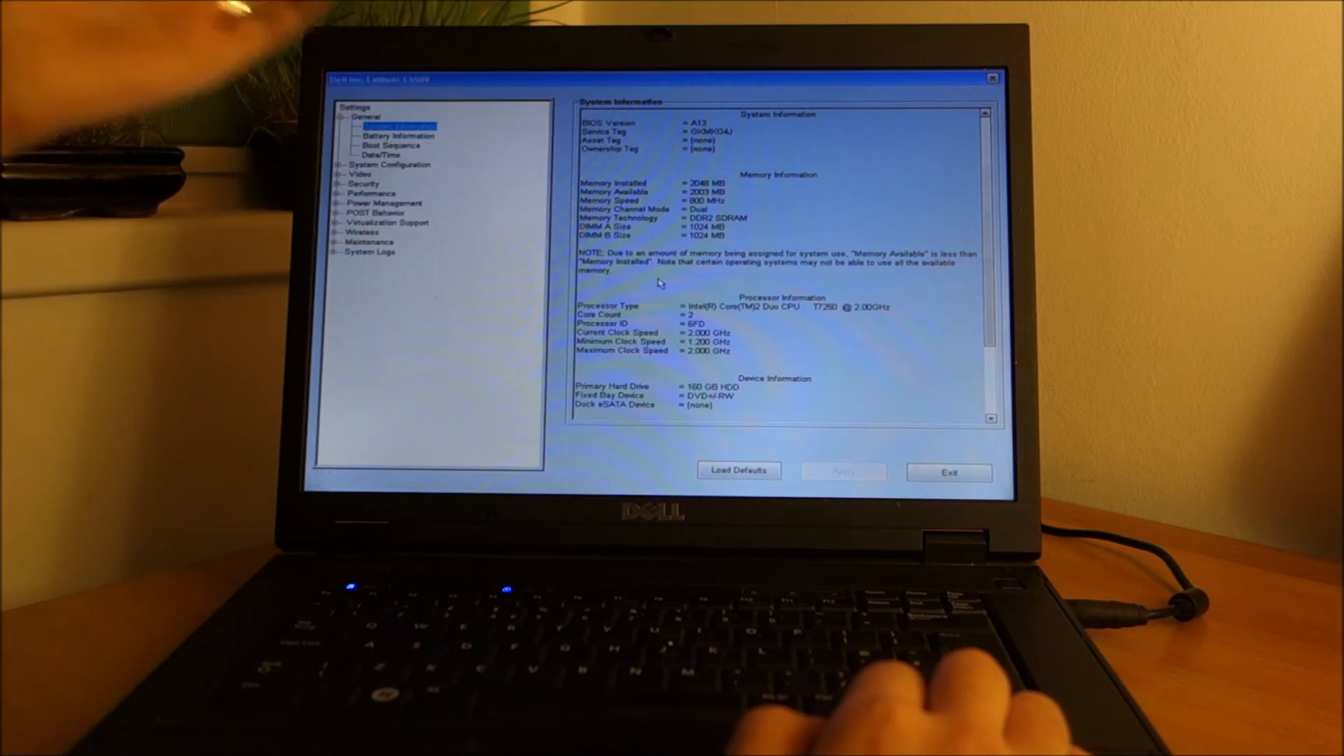
Step: Expand BIOS Performance and view Multi Core Support, HDD Acoustic Mode and Intel SpeedStep (enabled)
click(395, 135)
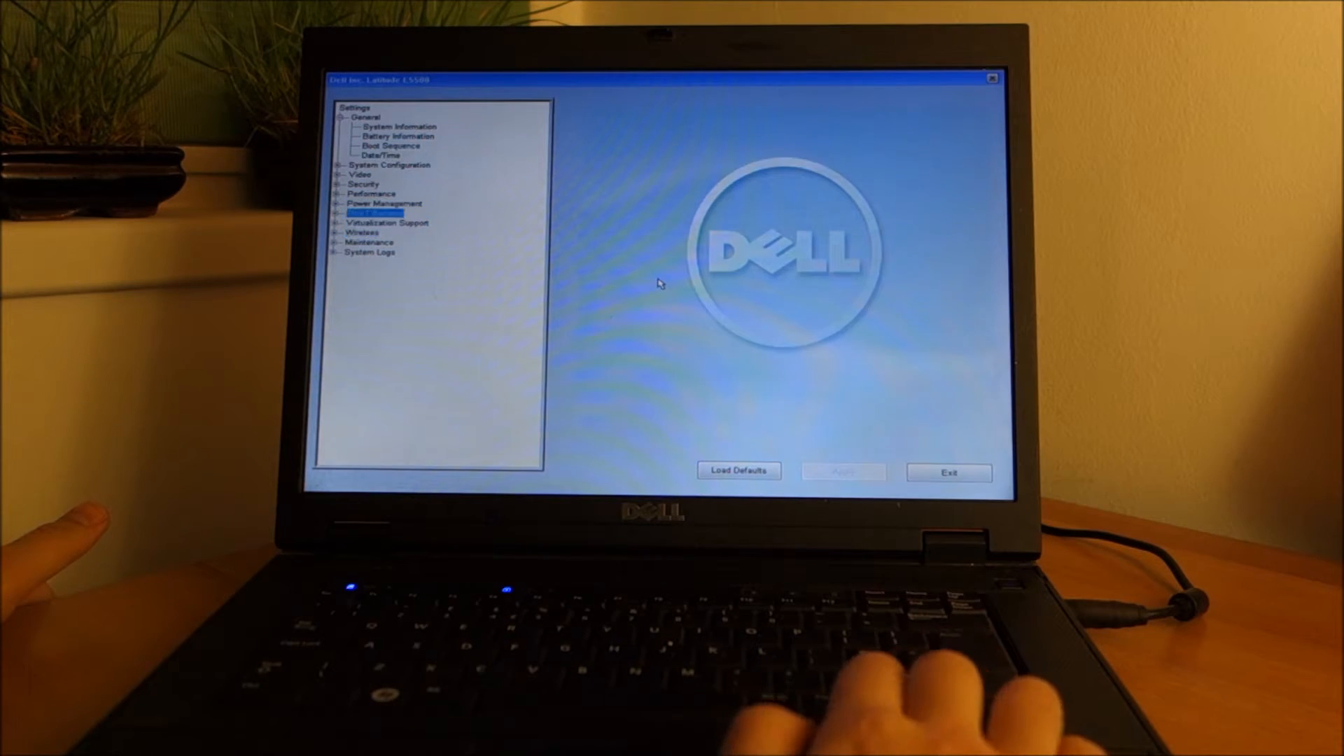
click(351, 194)
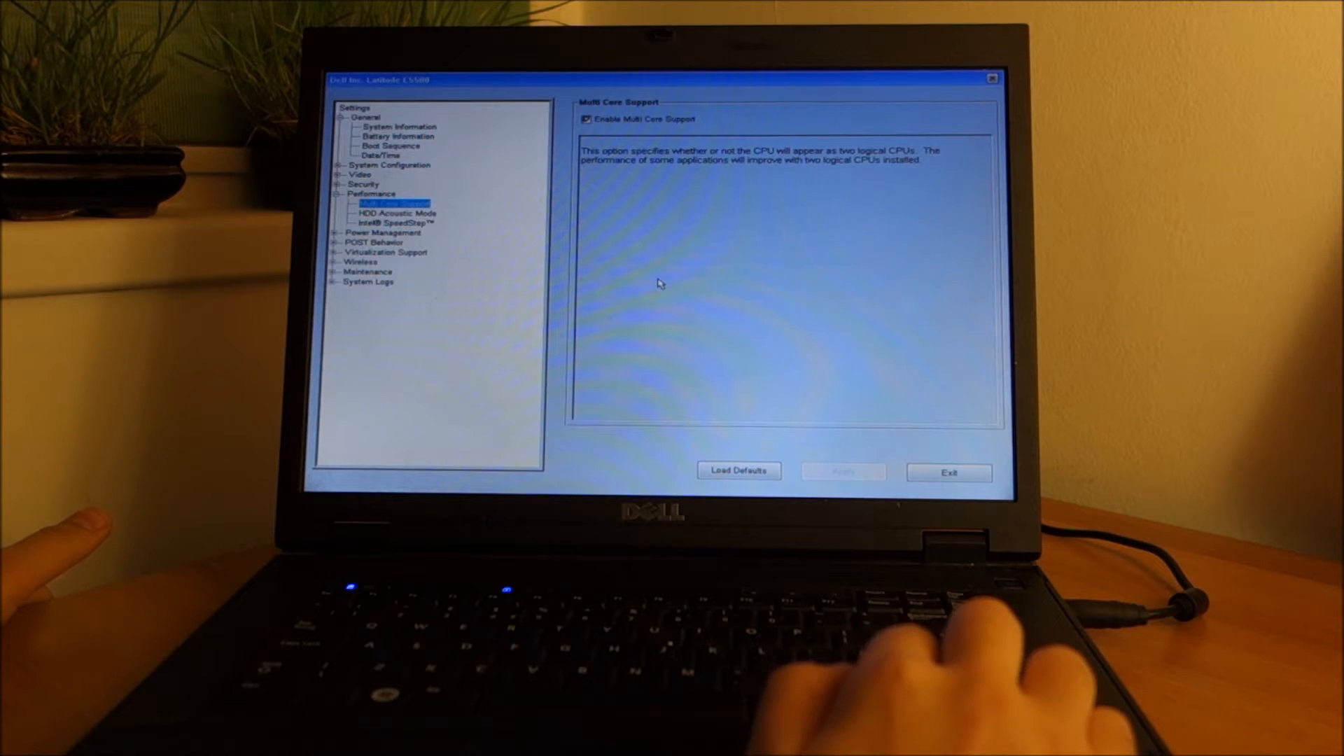
click(393, 213)
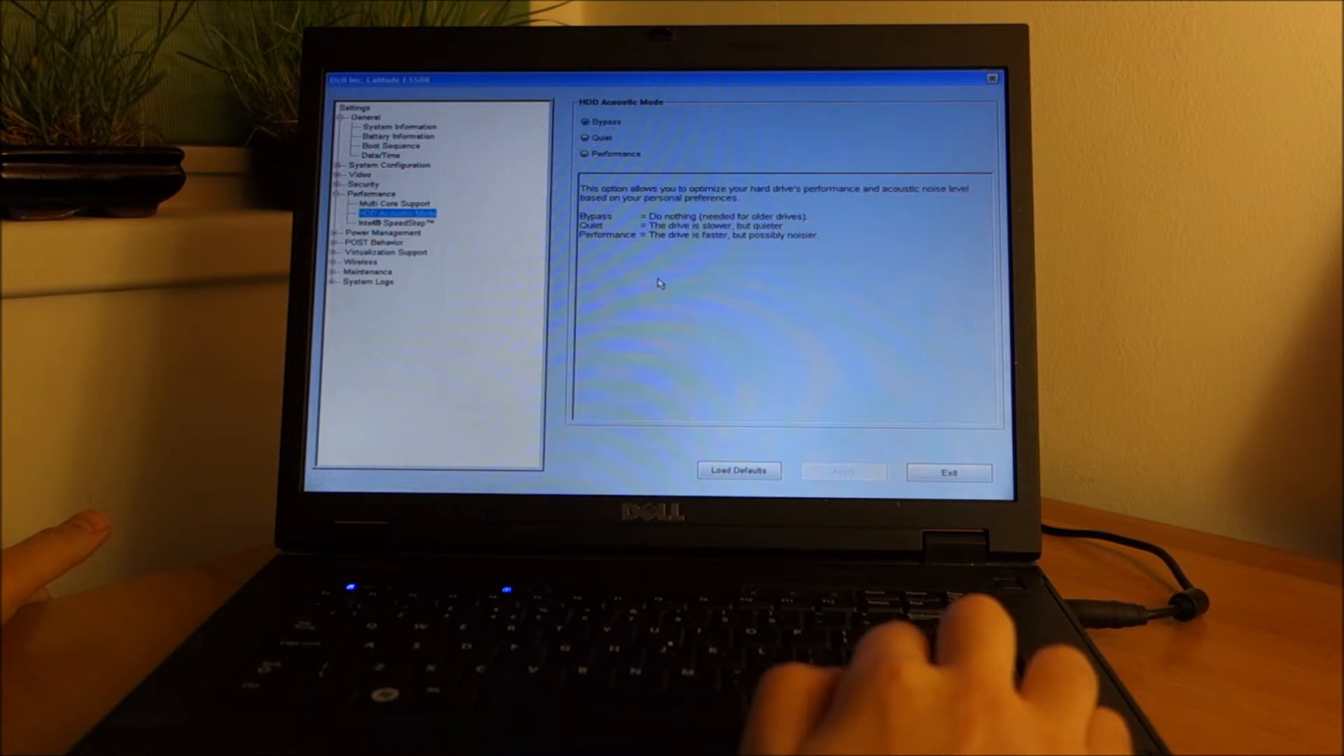
click(394, 221)
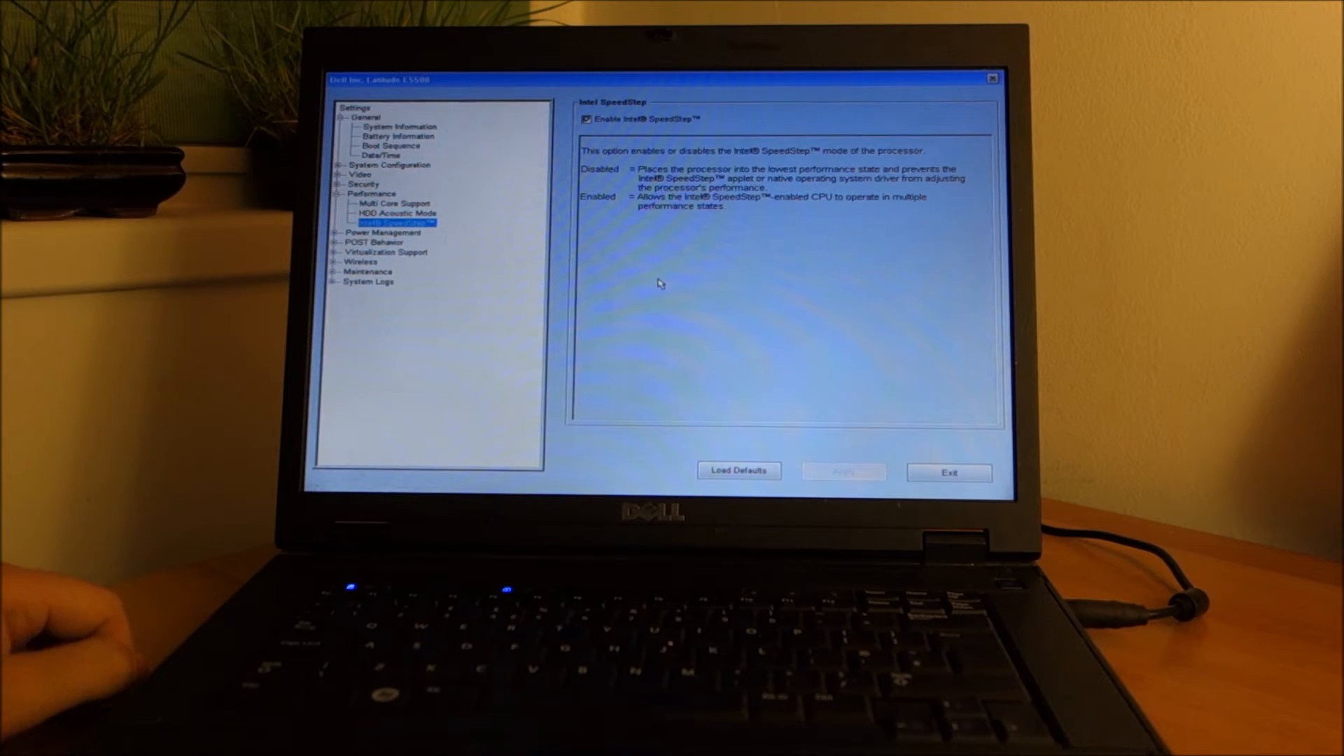
click(949, 472)
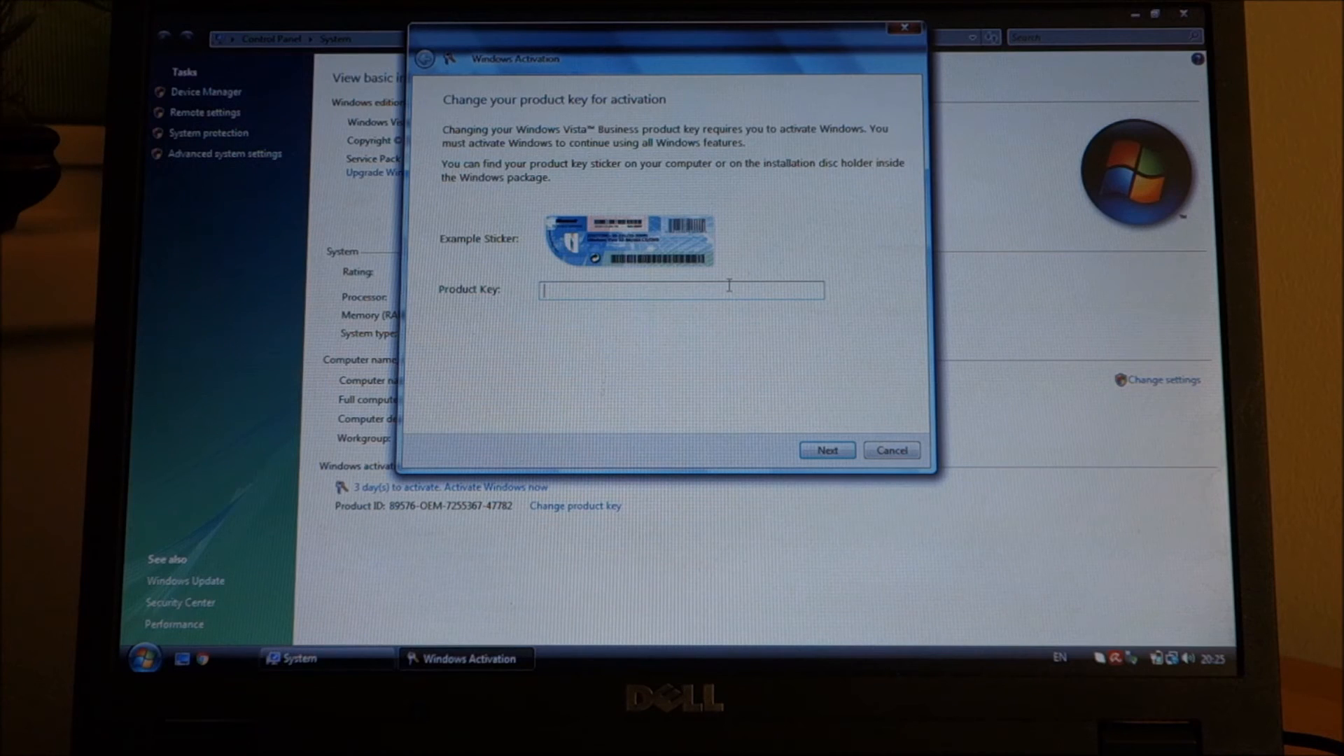
mouse_move(668, 392)
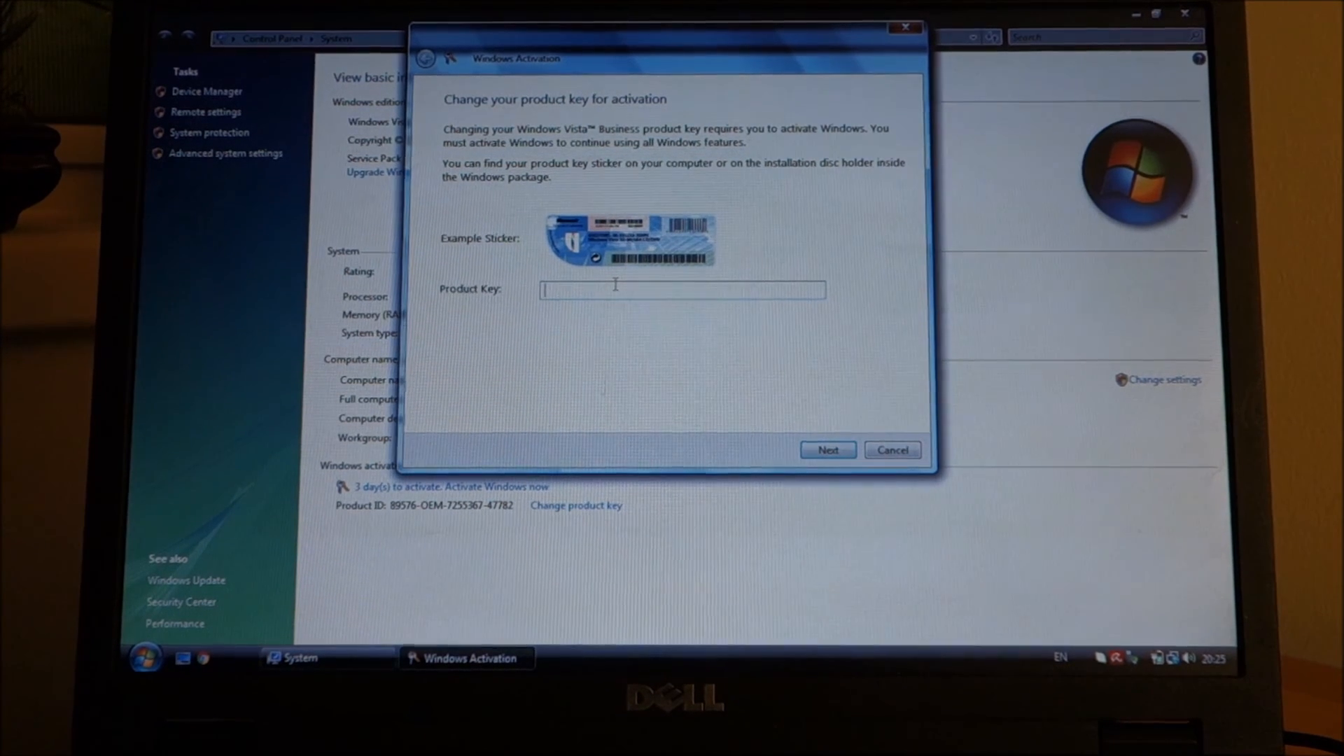
Step: Submit the entered product key to activate Windows Vista
click(825, 450)
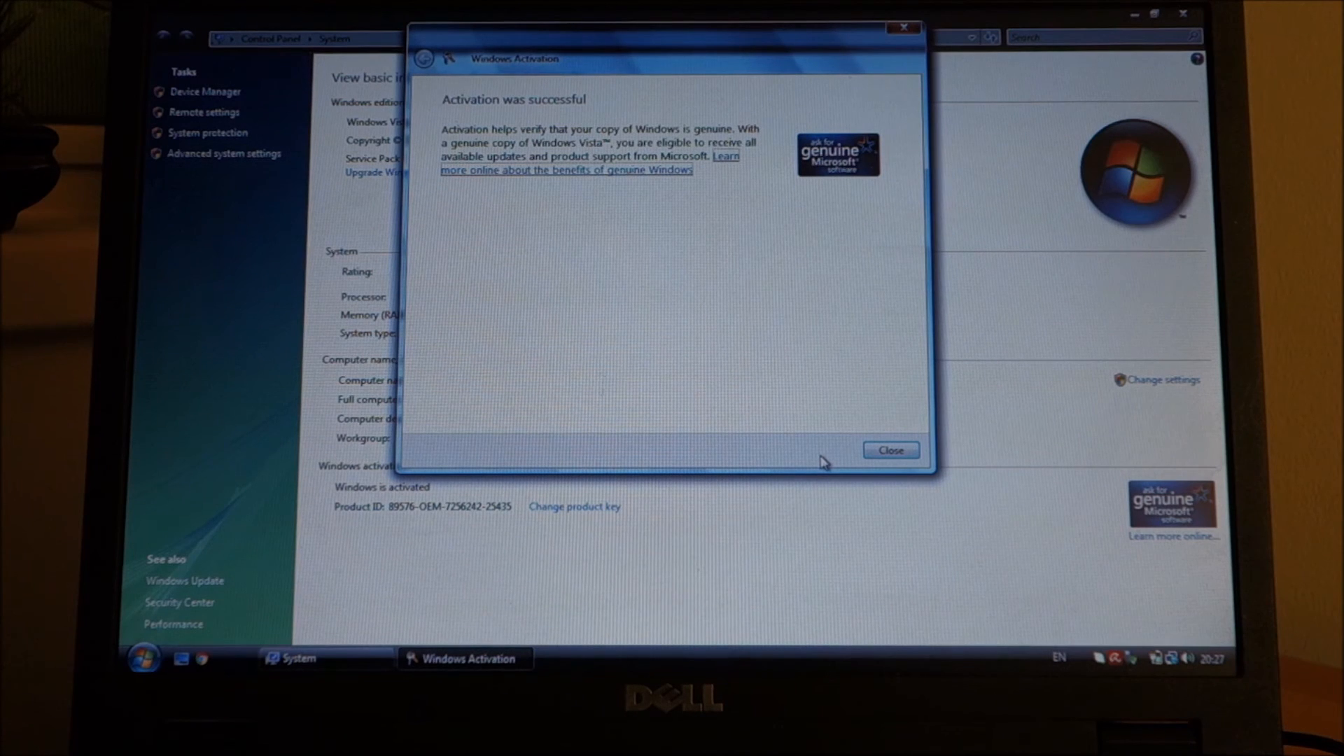
mouse_move(781, 408)
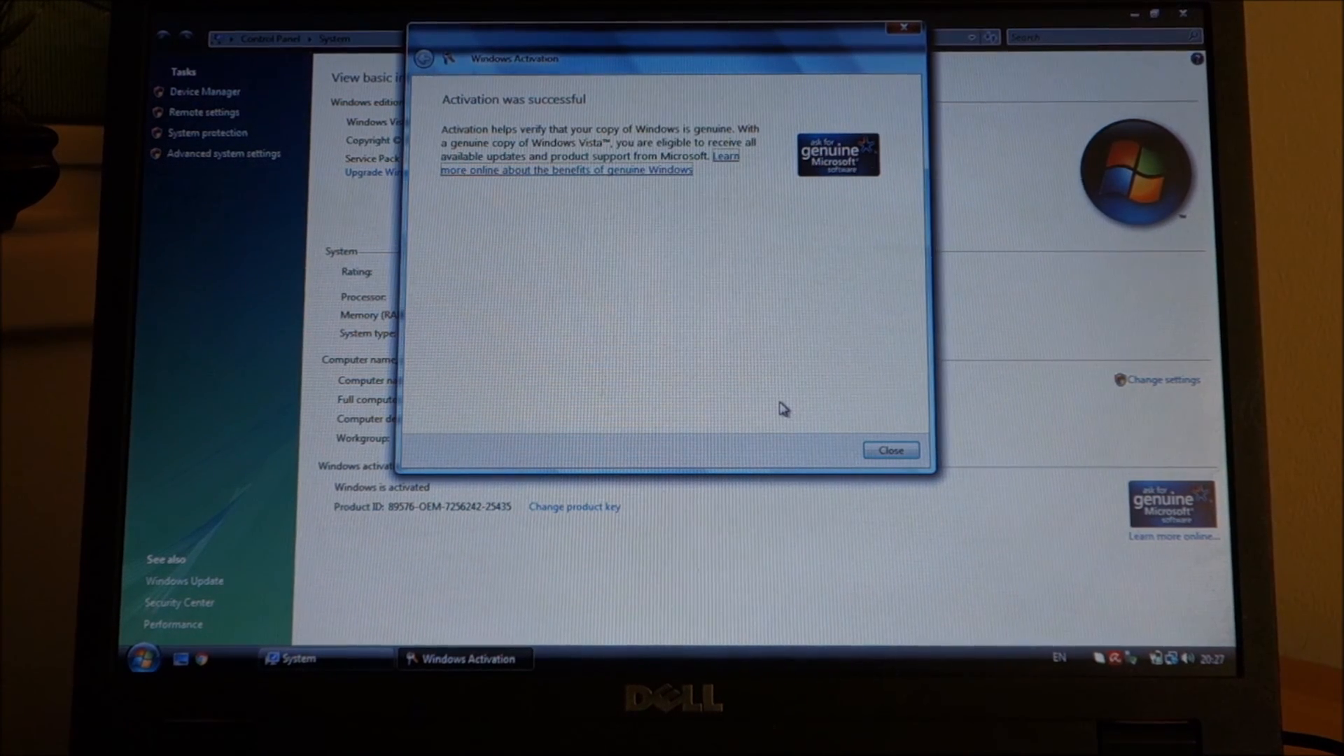